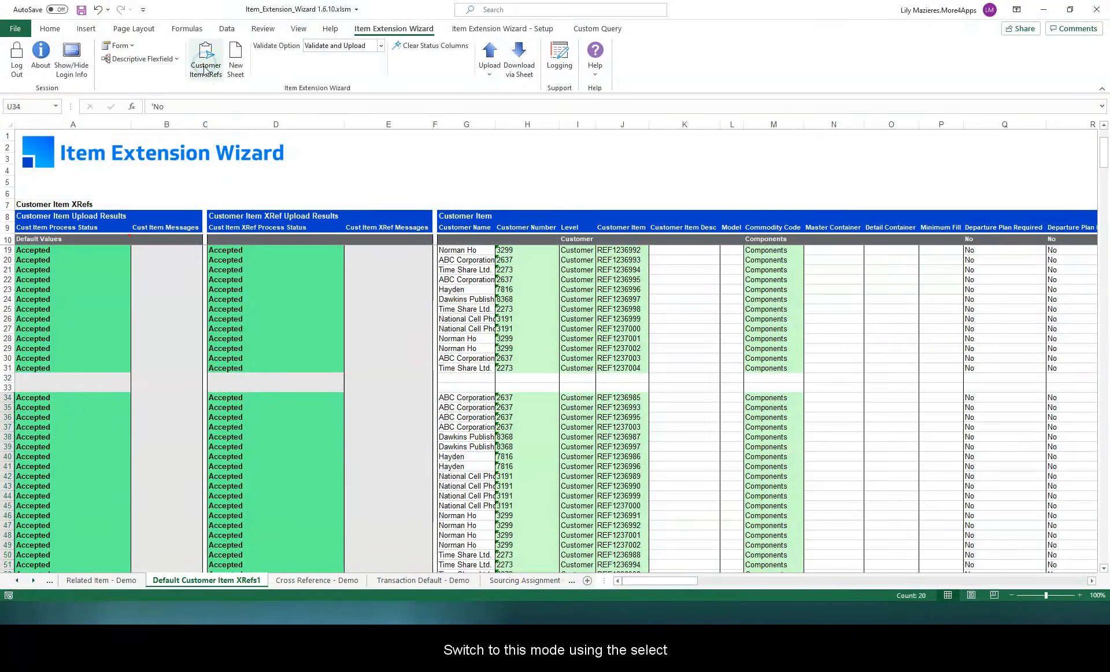
# Step: Open Customer Item XRefs, set Mode to Pending Status, and create a new sheet
pyautogui.click(205, 58)
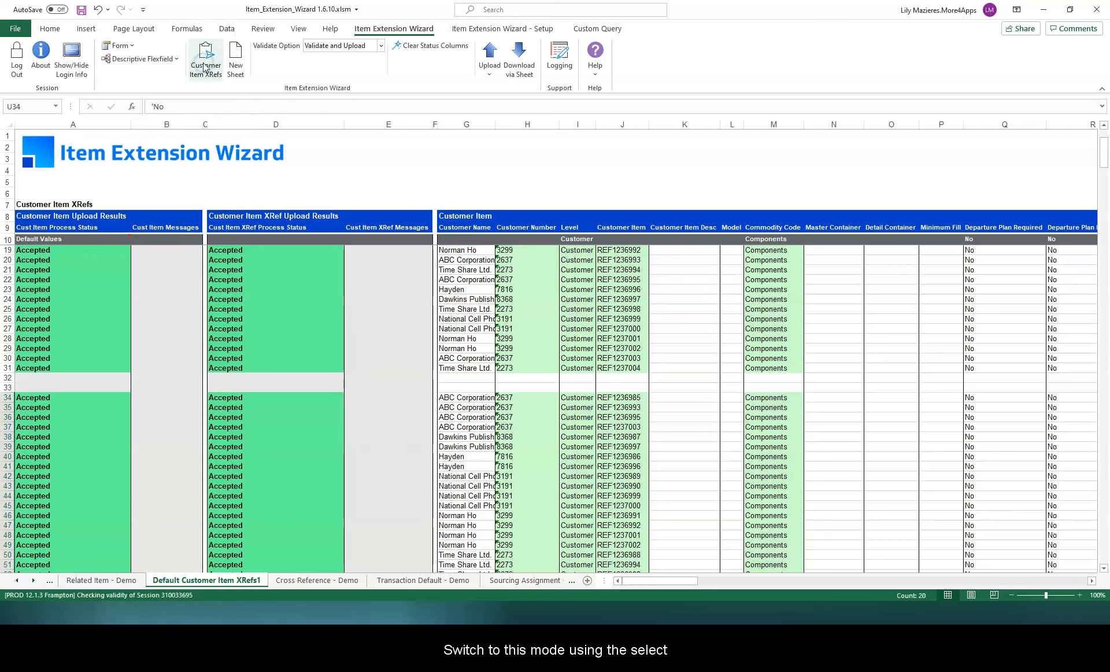
pyautogui.click(205, 57)
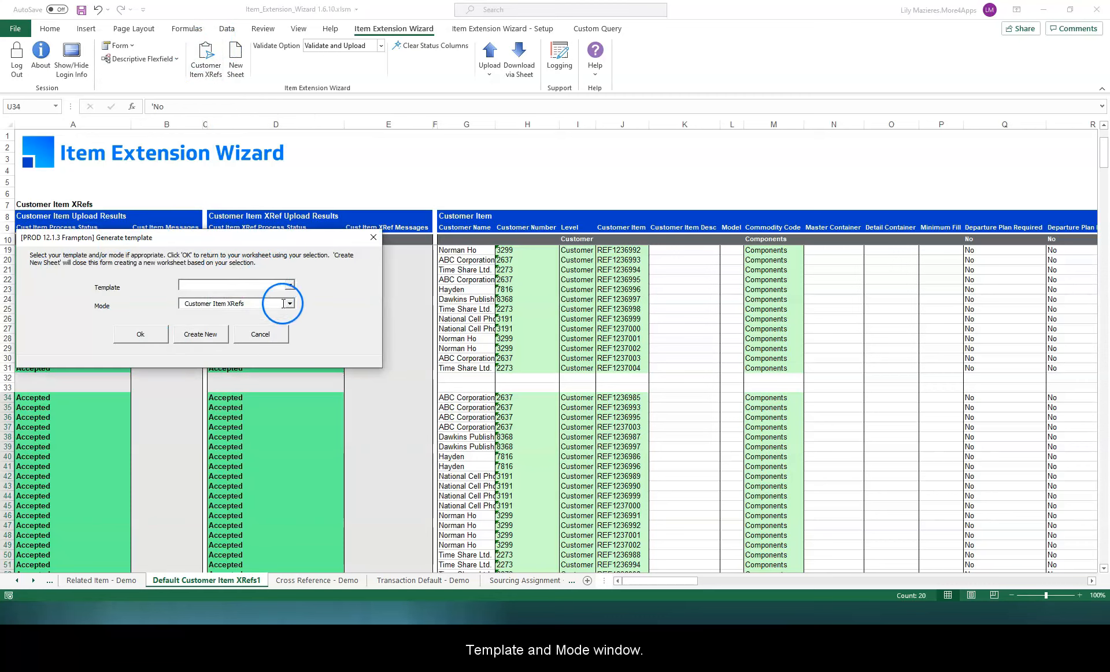
pyautogui.click(288, 303)
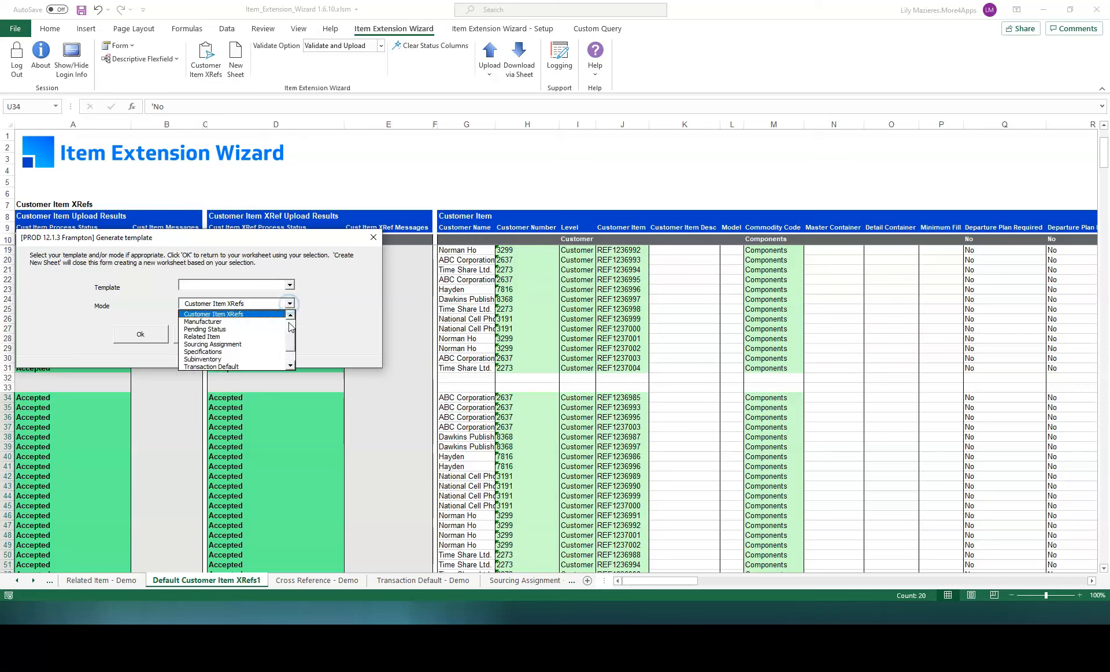
pyautogui.click(204, 328)
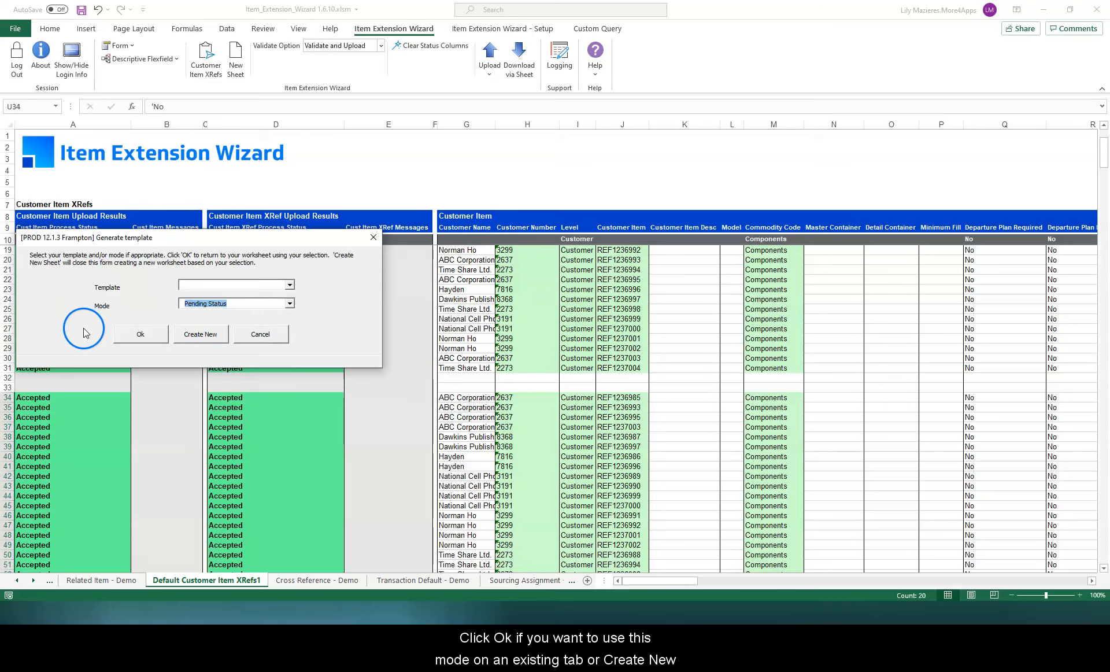
pyautogui.moveTo(122, 313)
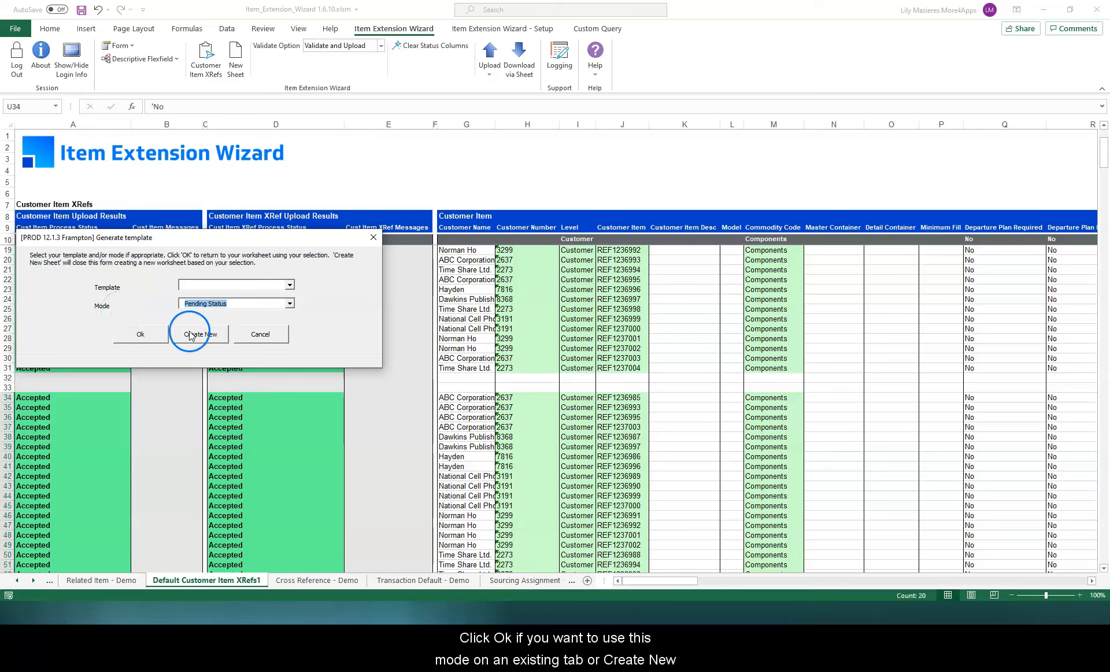
pyautogui.moveTo(201, 334)
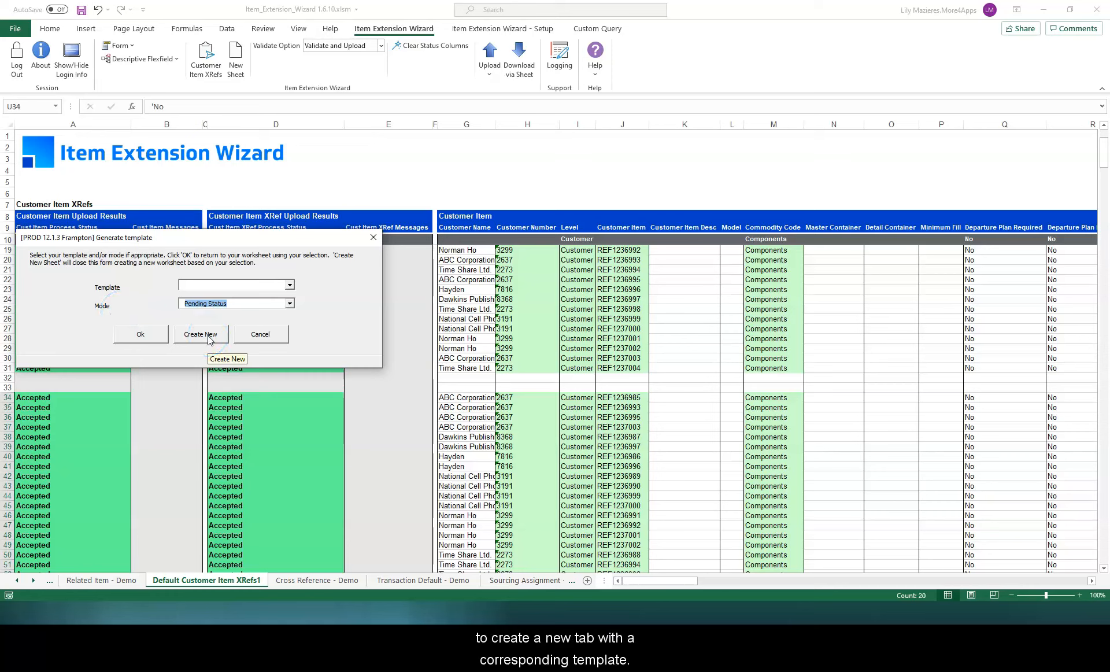
pyautogui.click(200, 334)
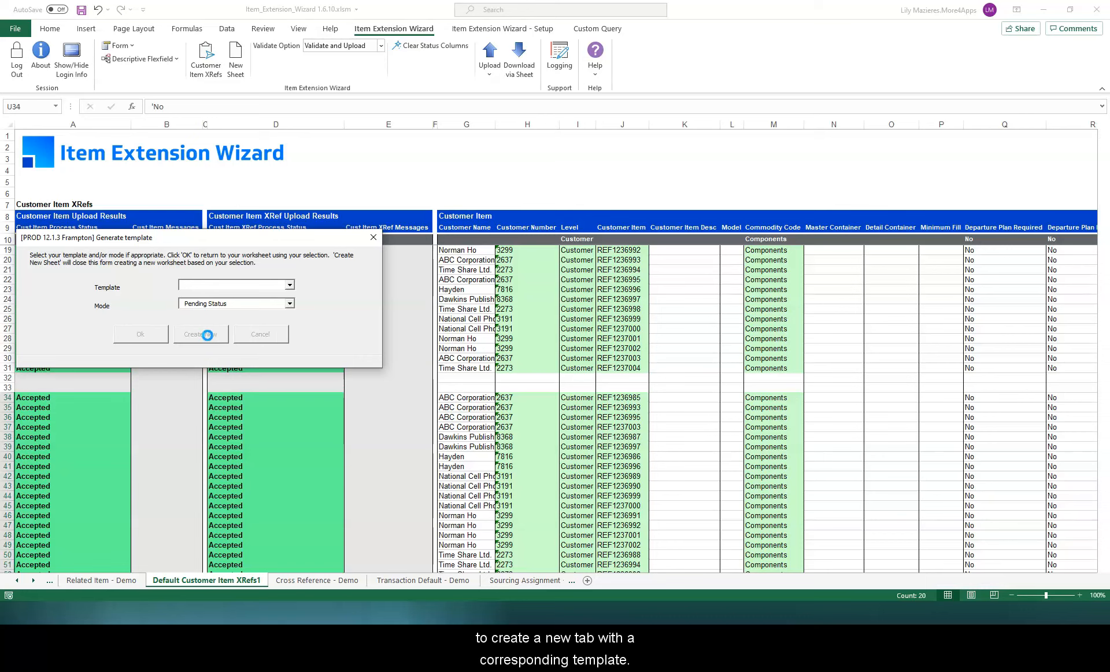
# Step: Wait for Default Pending Status1 and paste 28 item numbers starting at E12
pyautogui.click(201, 333)
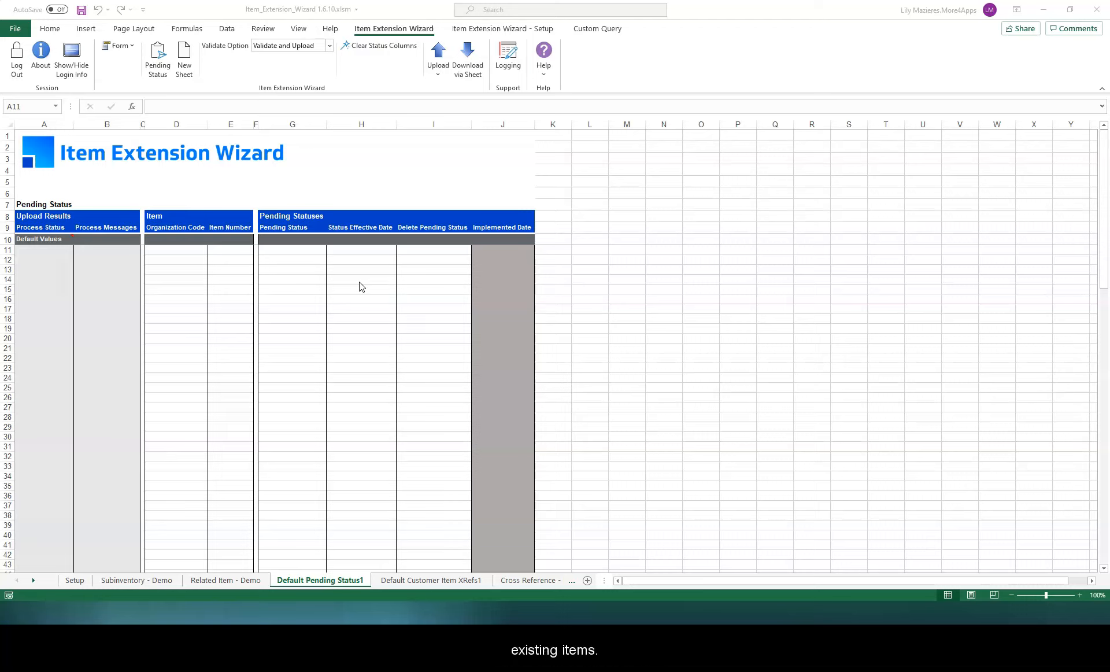
pyautogui.moveTo(353, 290)
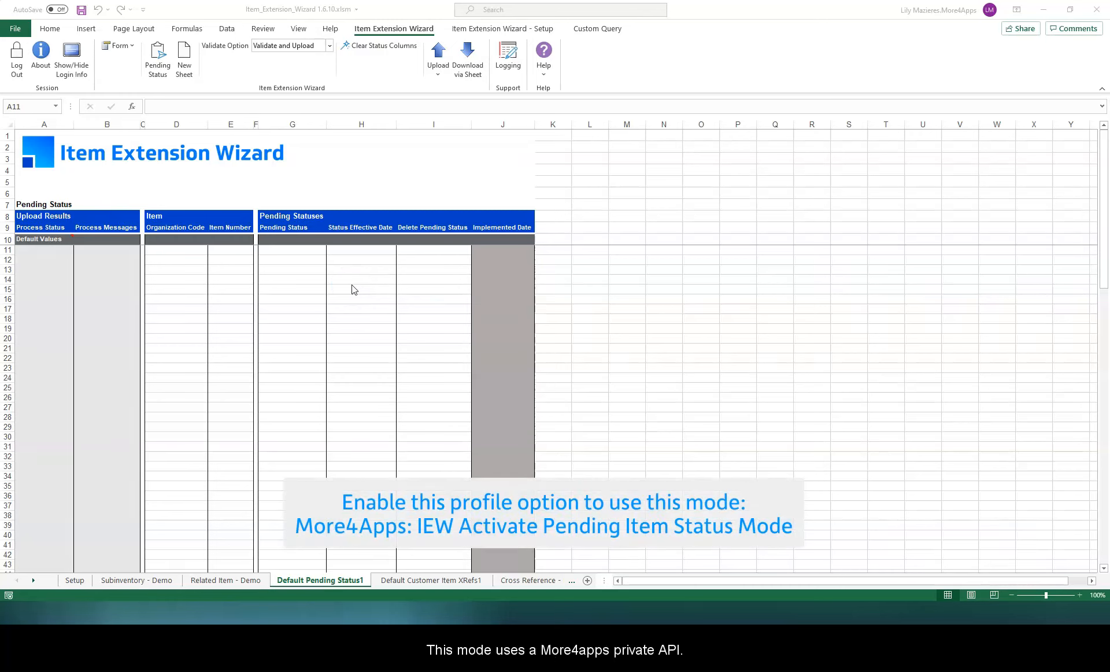
pyautogui.click(229, 259)
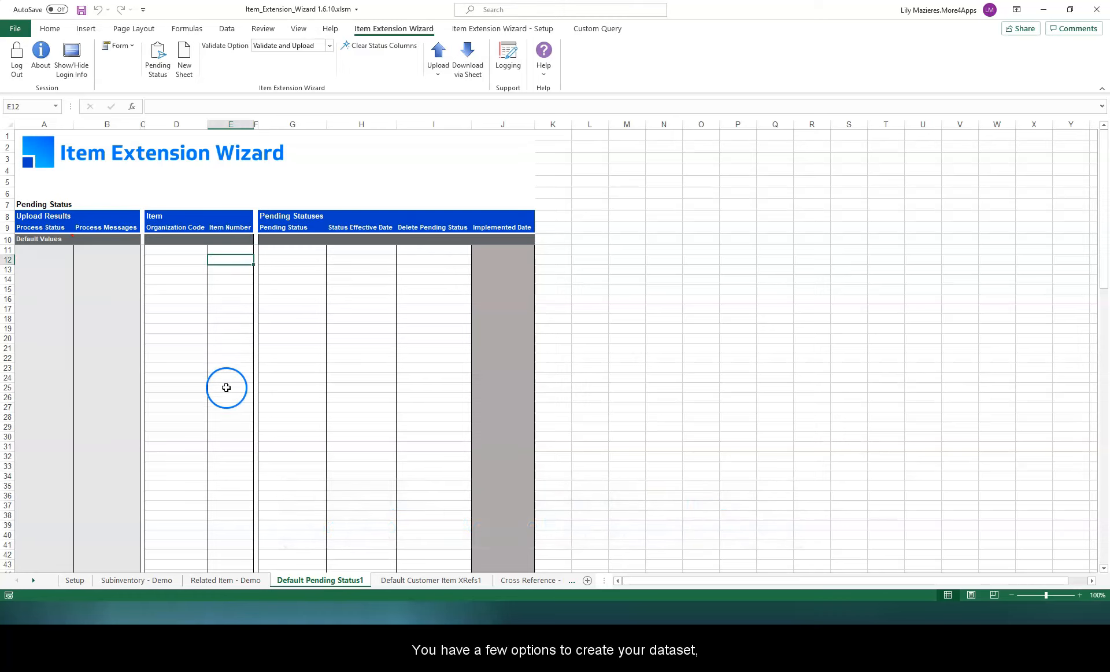
pyautogui.moveTo(227, 397)
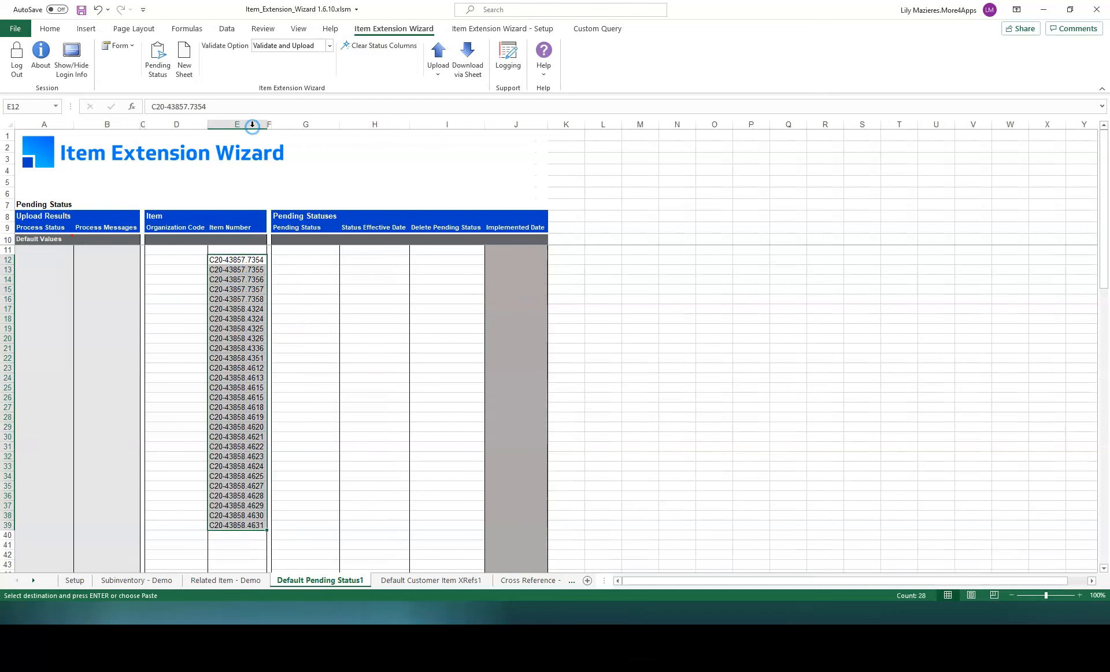
# Step: Enter V1 as the default Organization Code in D10, then select row 12
pyautogui.click(177, 239)
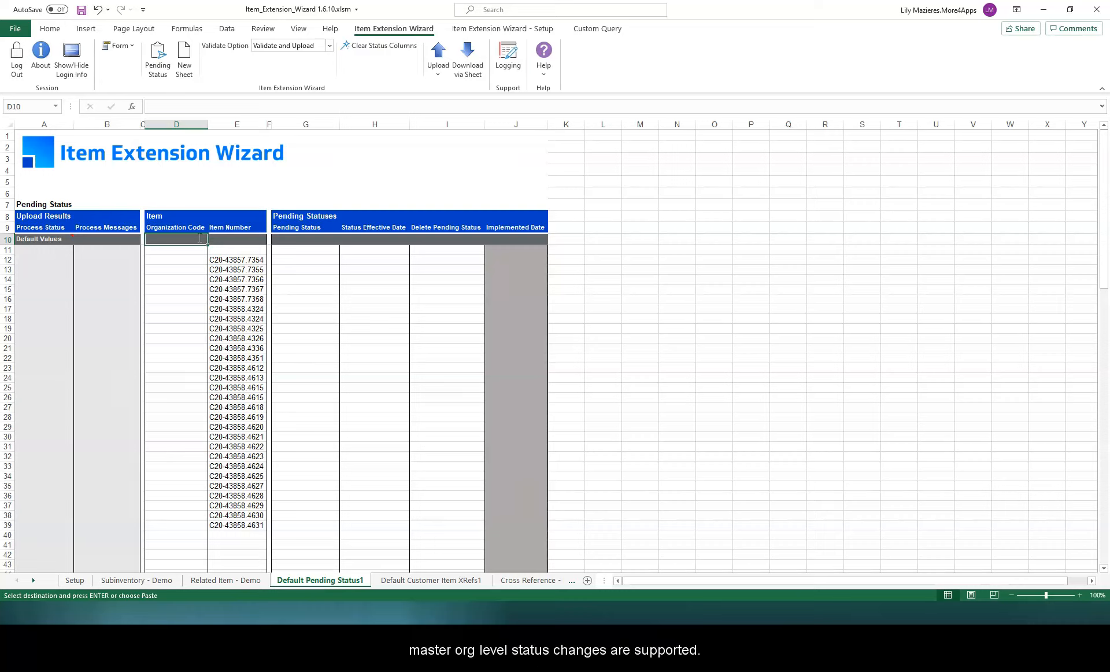
pyautogui.write('V1')
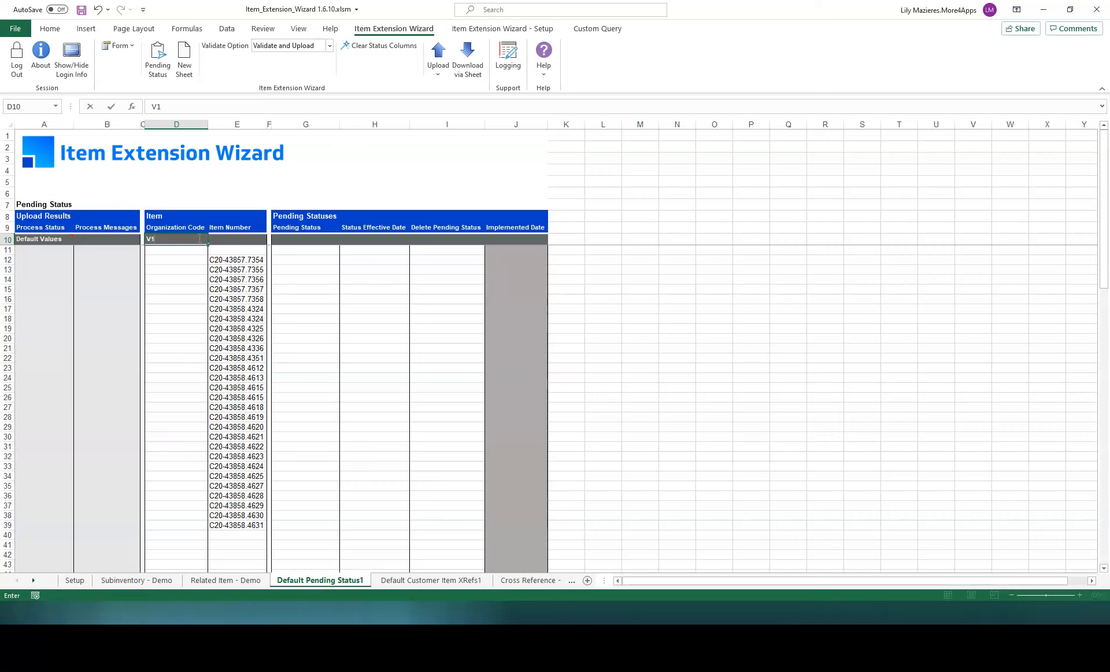
pyautogui.click(305, 259)
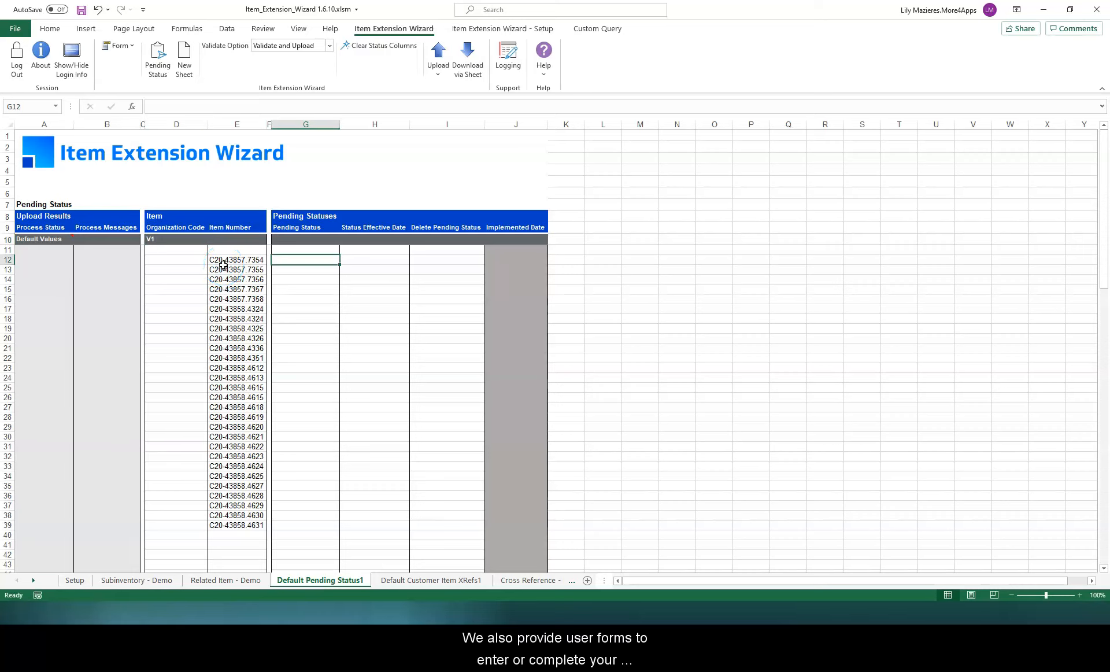
pyautogui.moveTo(234, 263)
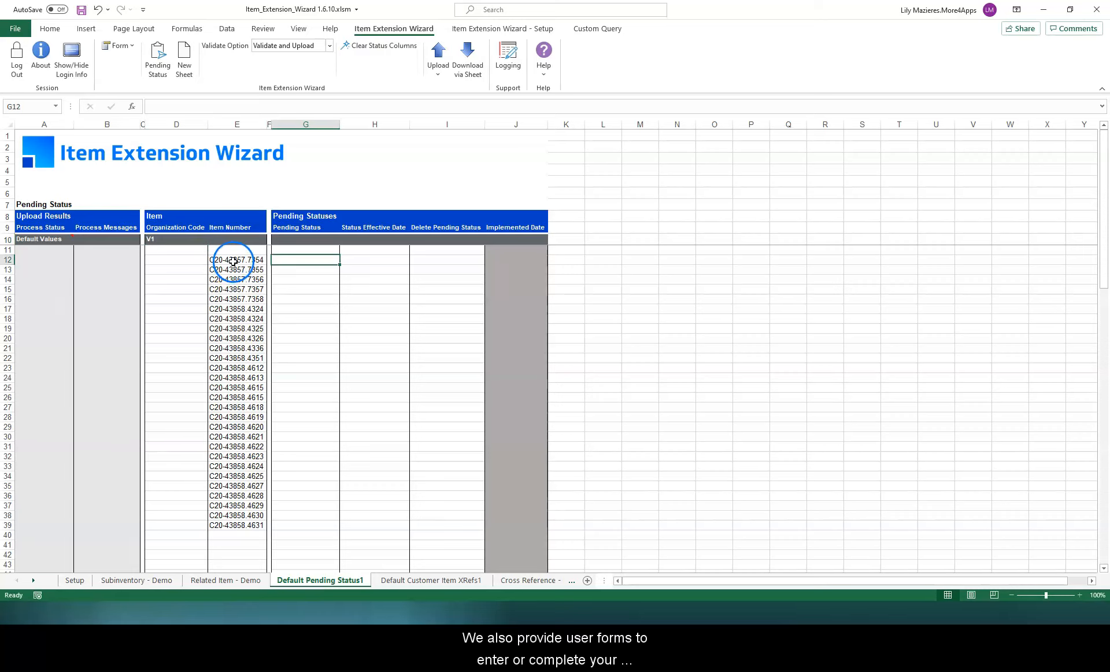
pyautogui.click(236, 259)
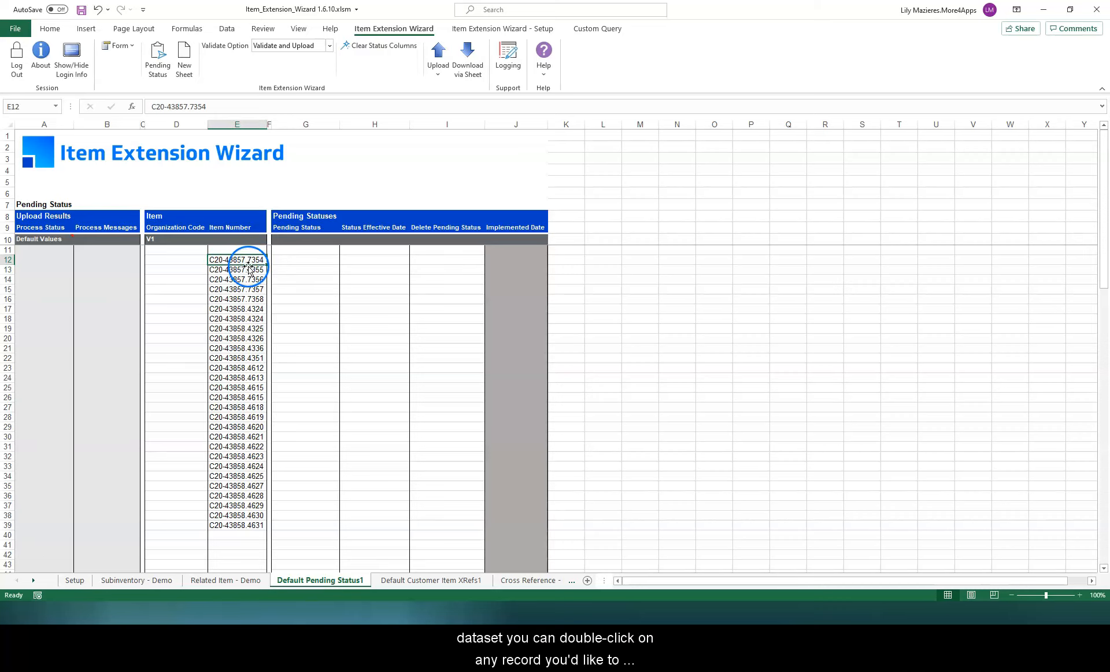
pyautogui.moveTo(120, 46)
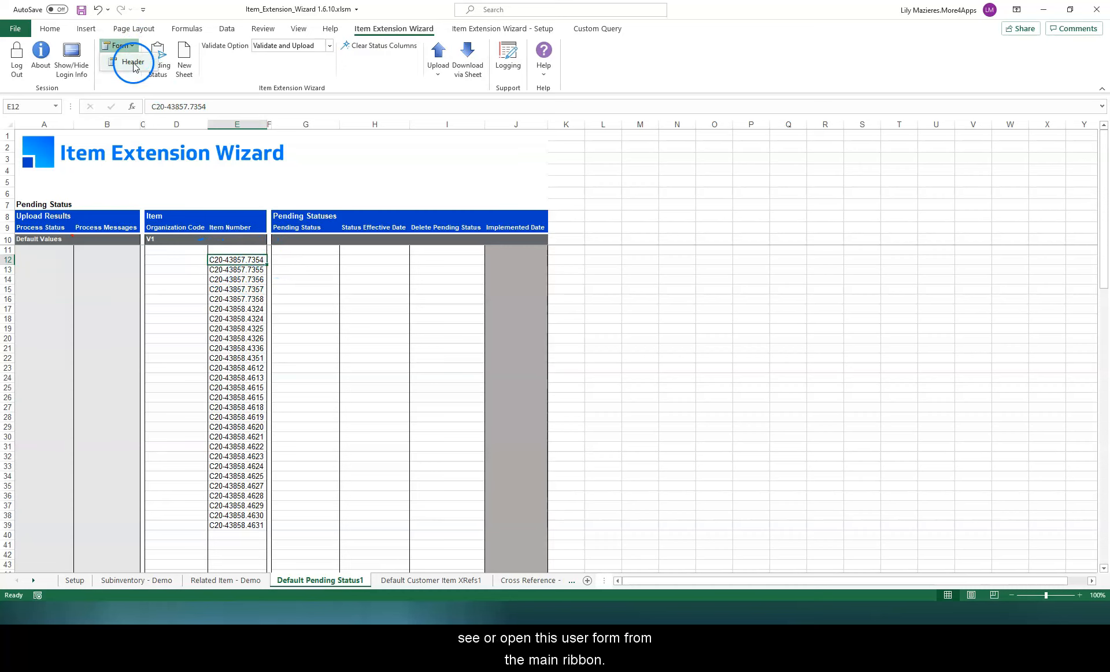
# Step: Fill row 12 via the form with Design status and close it to validate
pyautogui.click(132, 57)
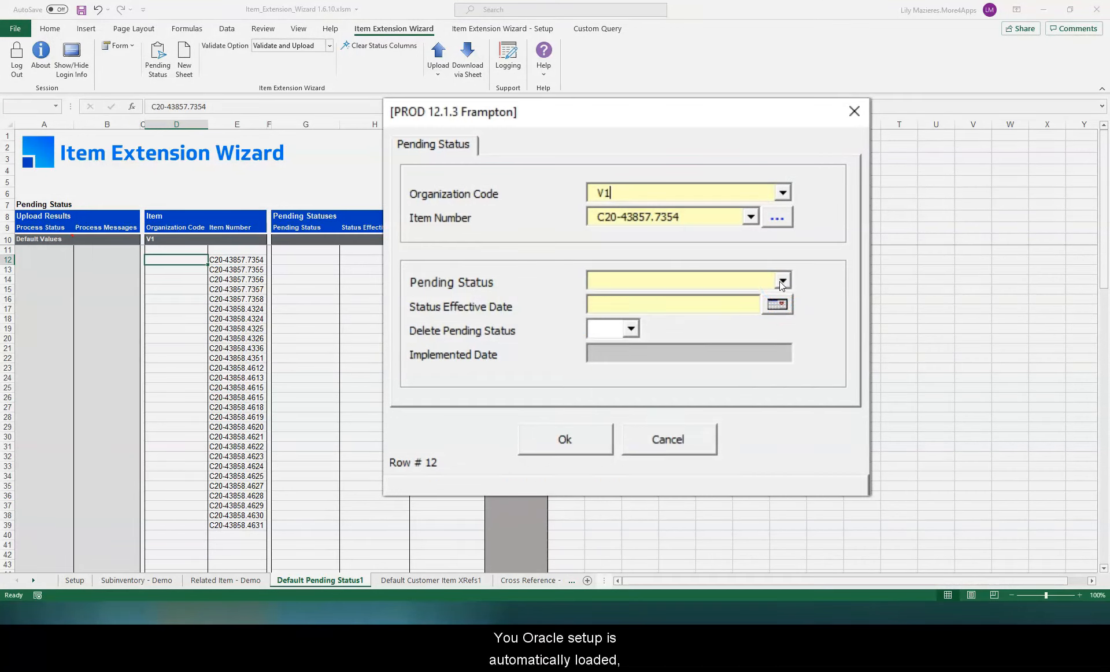
pyautogui.click(781, 281)
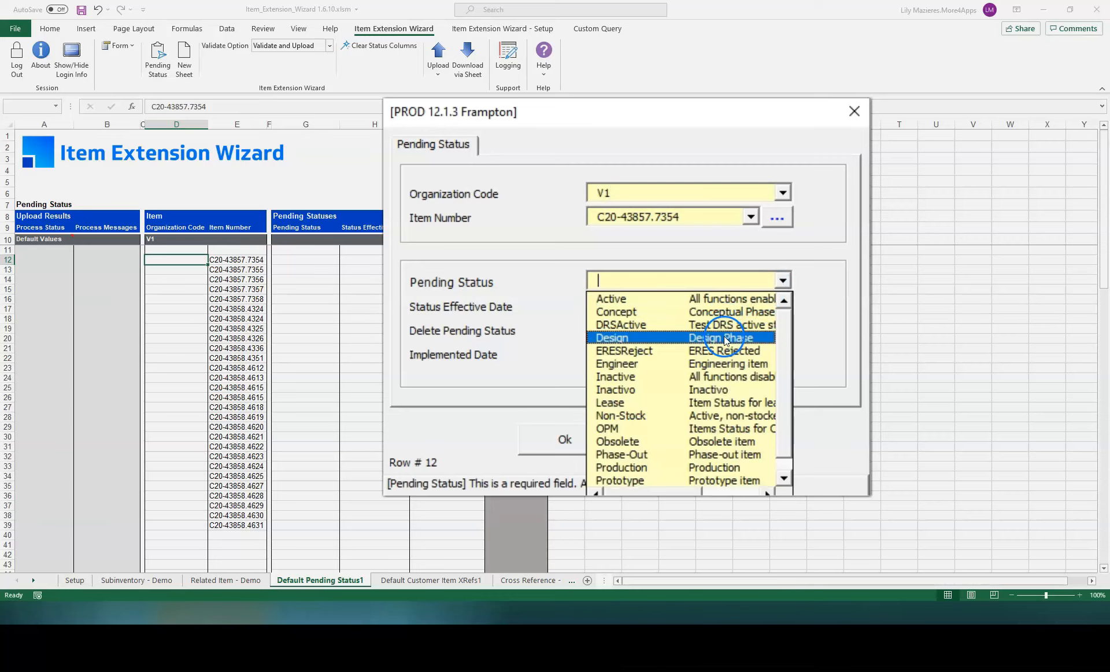
pyautogui.click(611, 337)
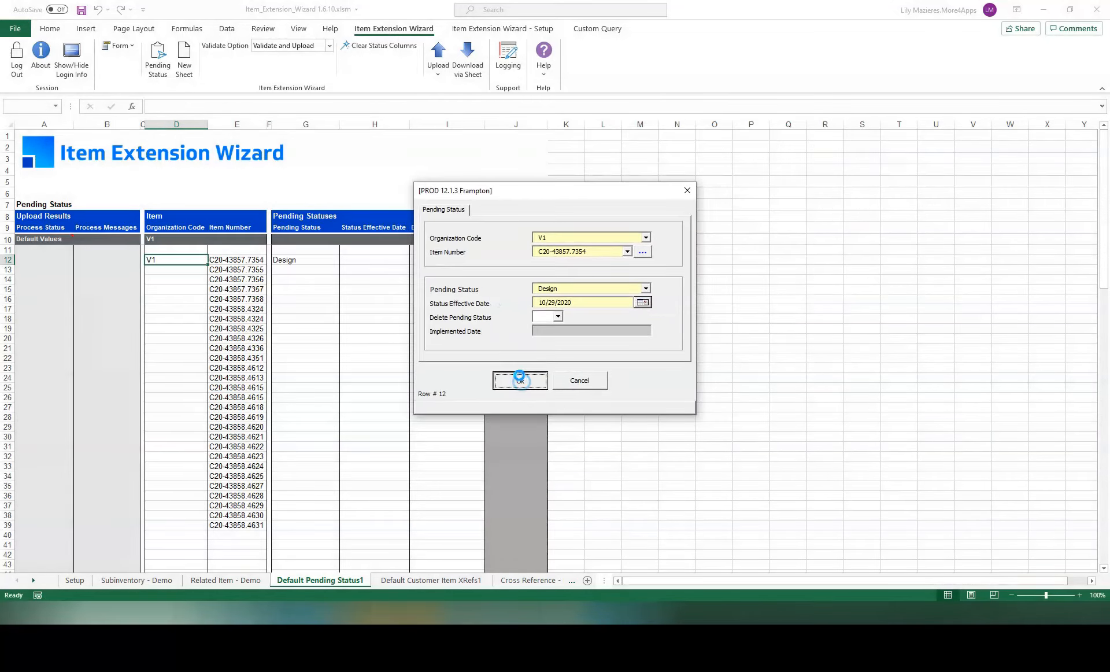
pyautogui.click(519, 380)
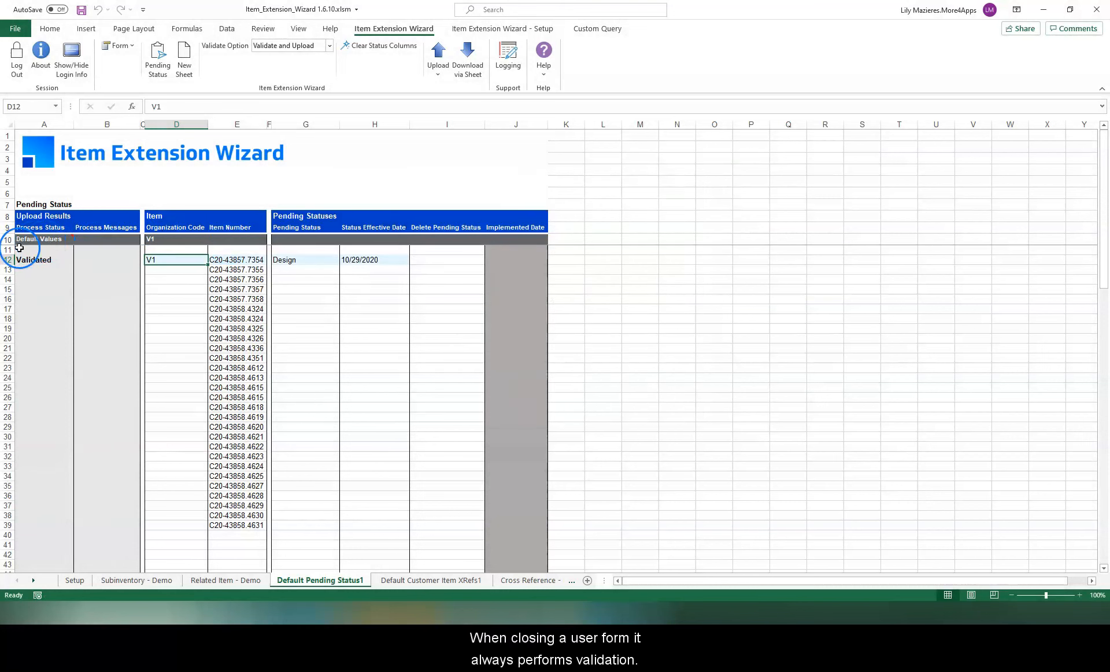
pyautogui.moveTo(31, 277)
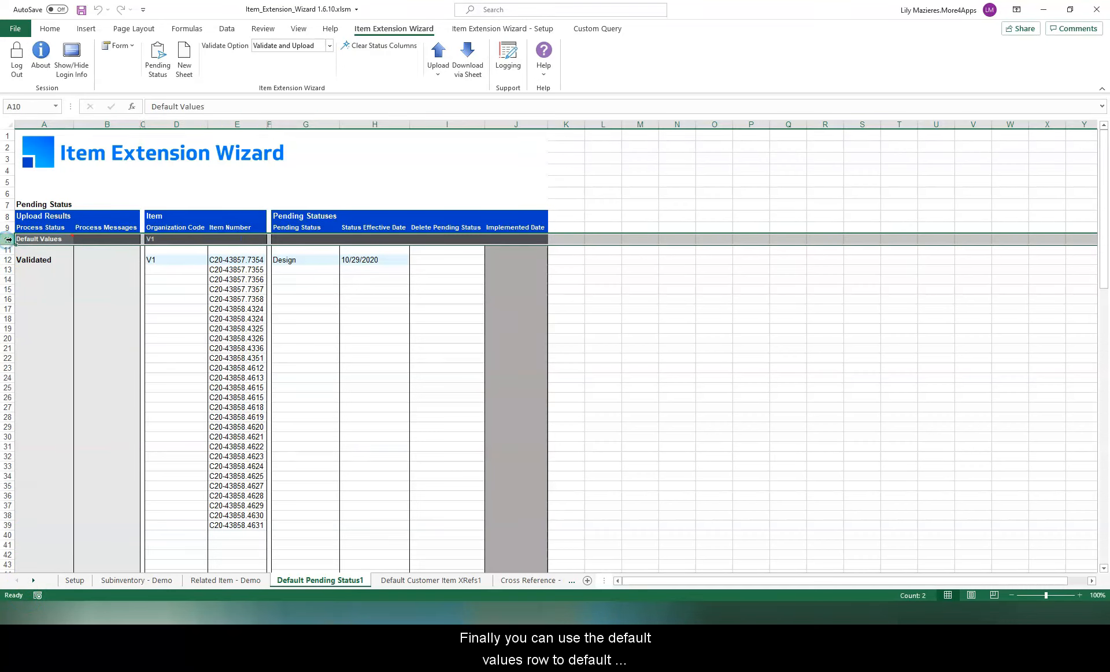
pyautogui.moveTo(194, 353)
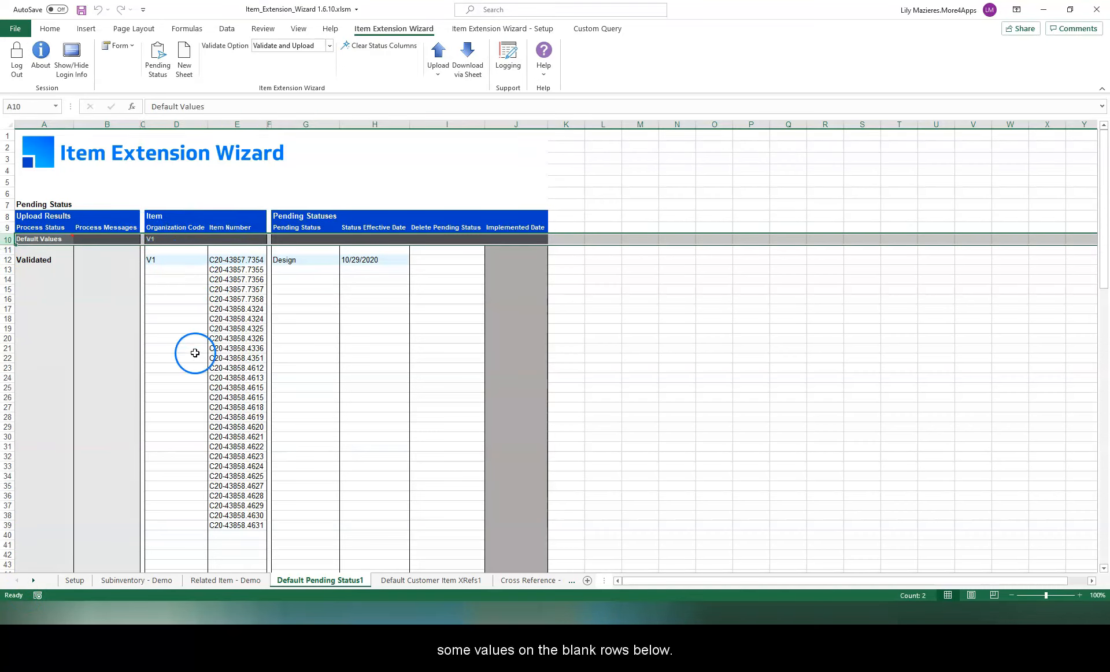
# Step: Set Design and 10/29/2020 as defaults, and enter =TODAY() in H23
pyautogui.click(305, 239)
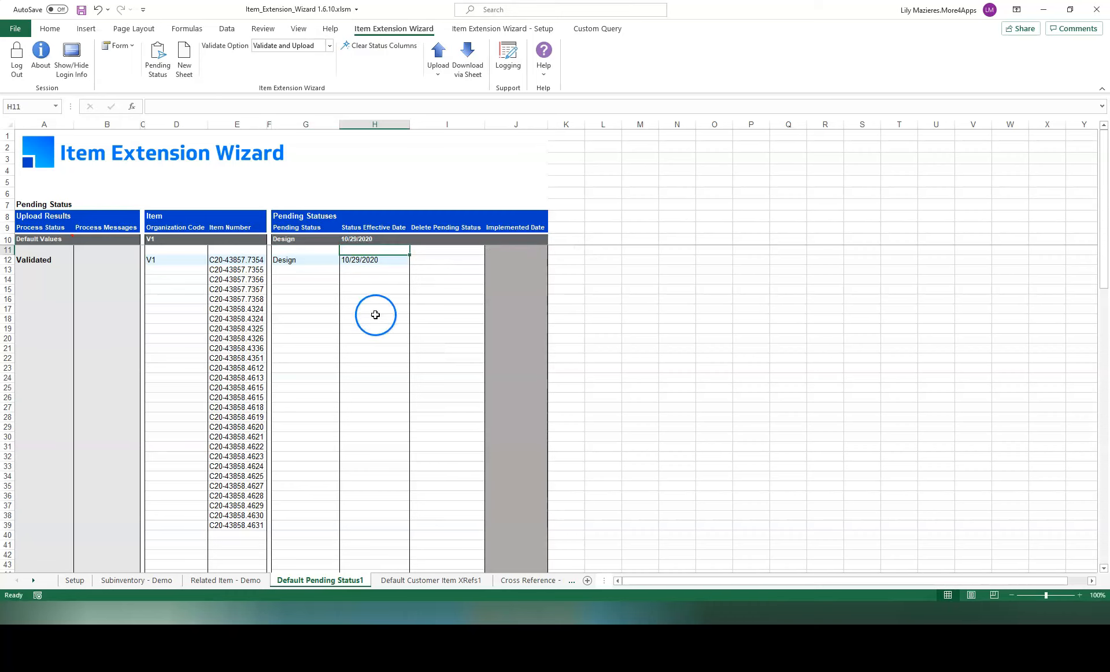
pyautogui.click(375, 367)
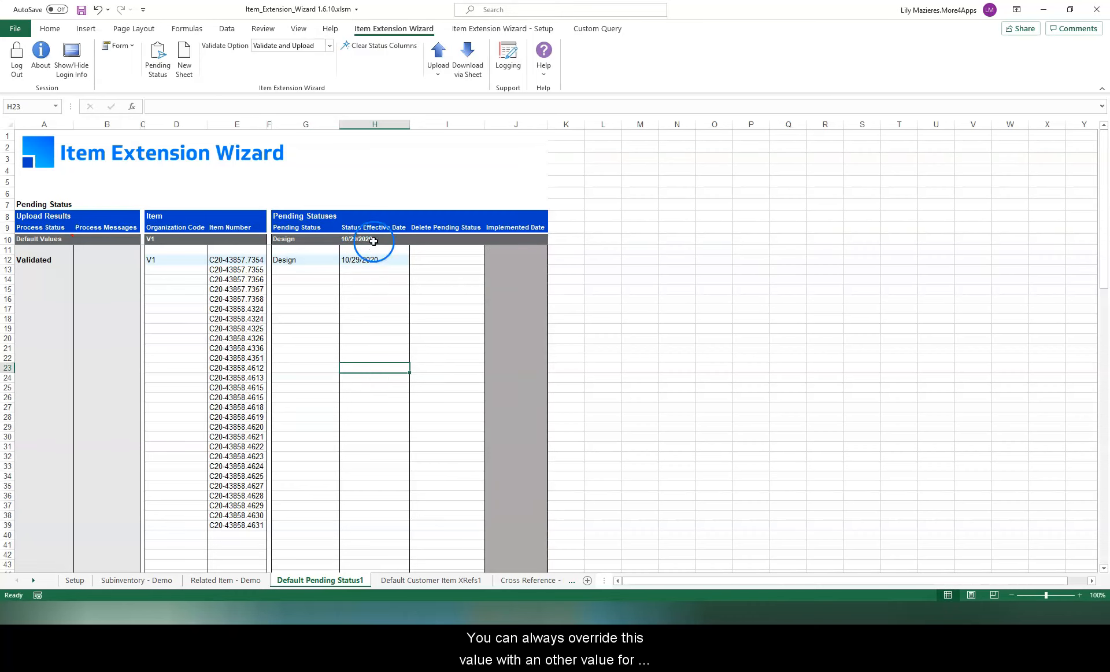
pyautogui.write('=to')
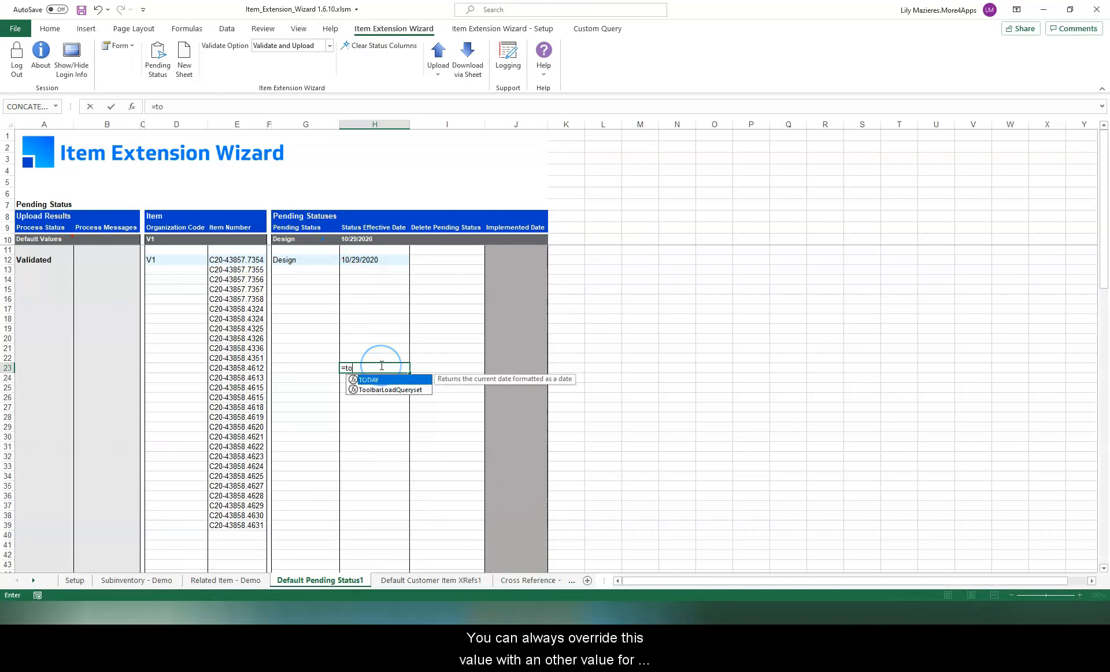
pyautogui.write('day')
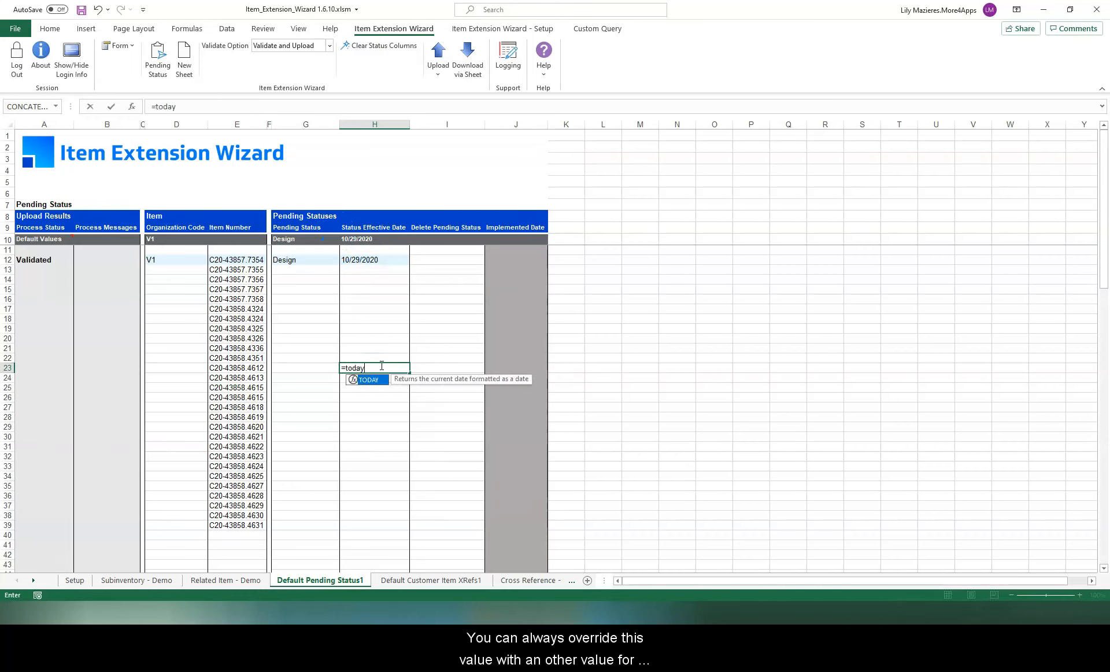
pyautogui.press('Return')
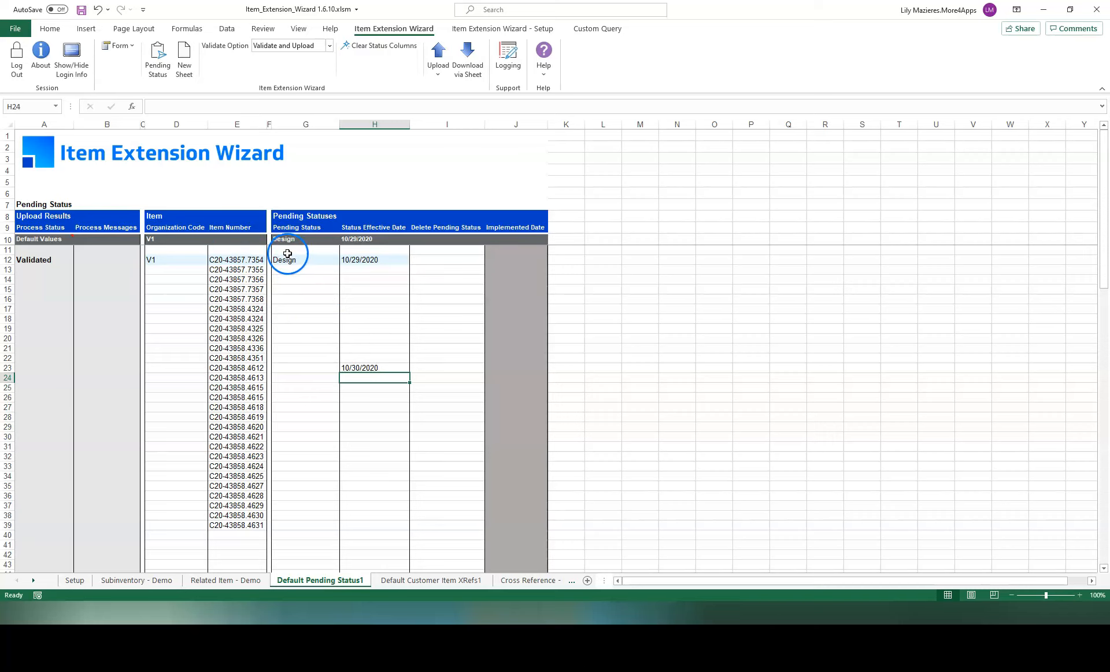
# Step: Upload All rows with Validate and Upload, then dismiss the results summary
pyautogui.click(328, 45)
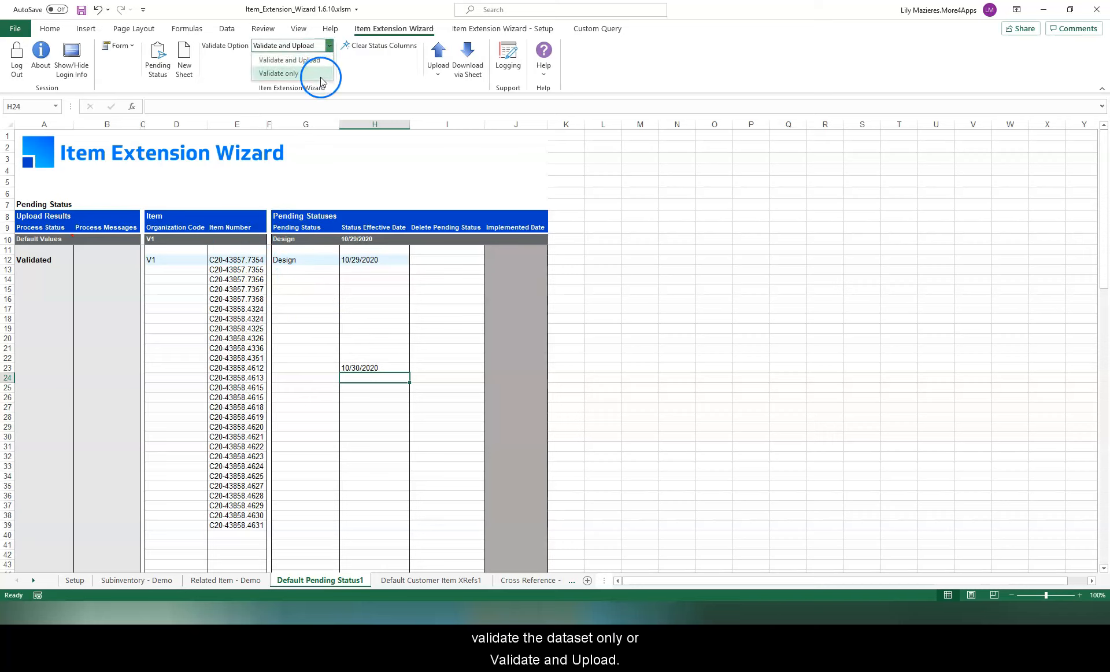
pyautogui.moveTo(290, 60)
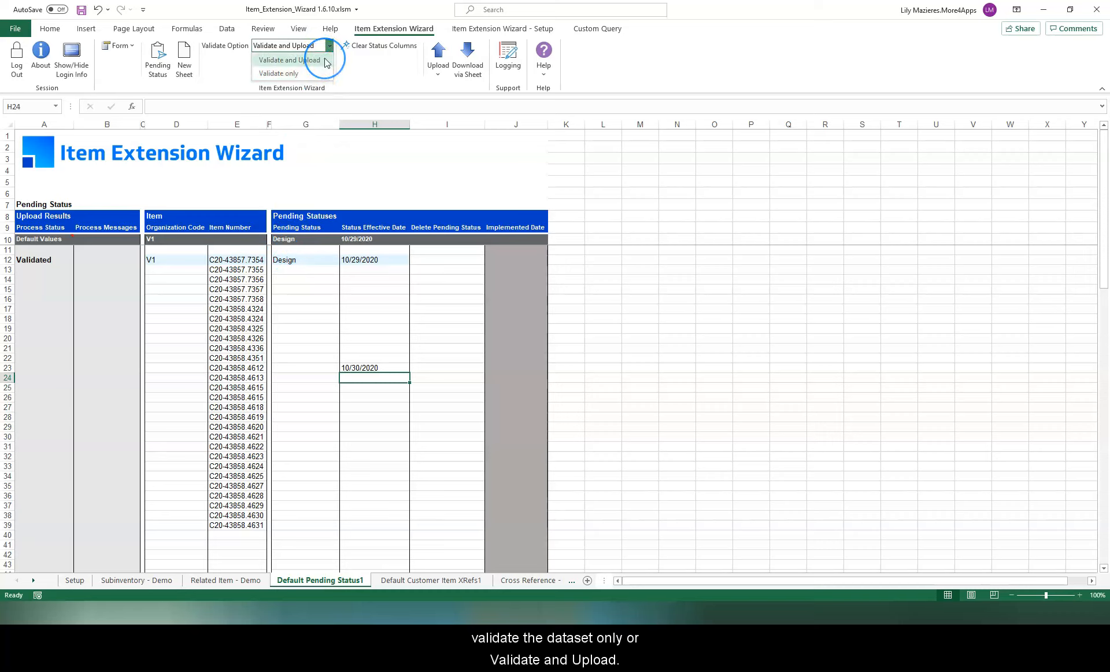
pyautogui.click(437, 56)
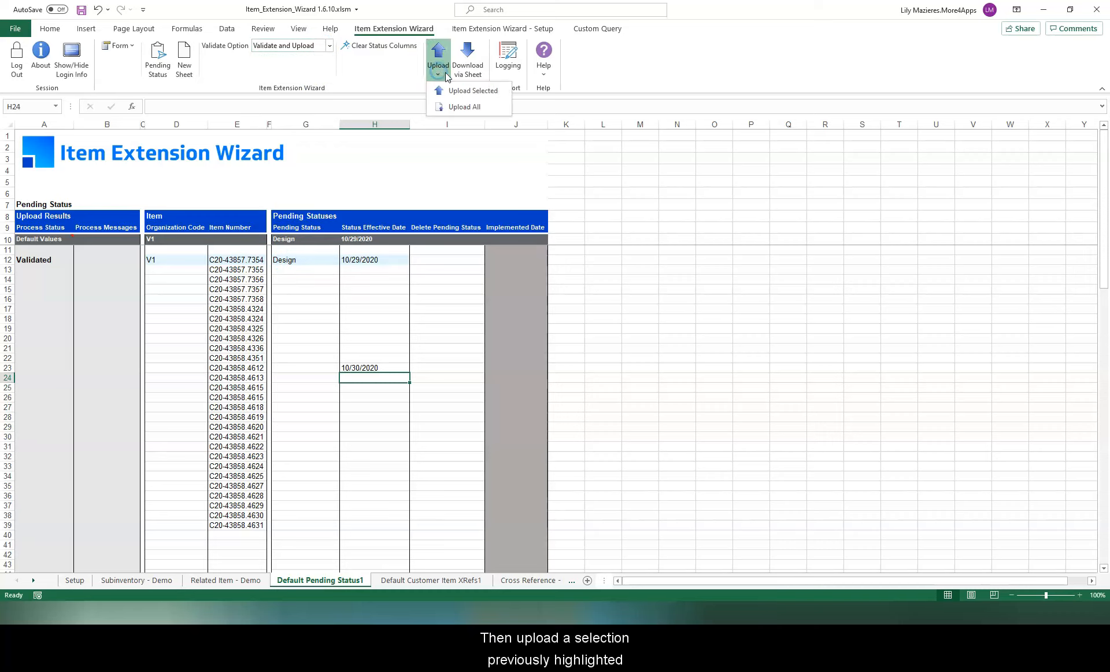
pyautogui.moveTo(472, 90)
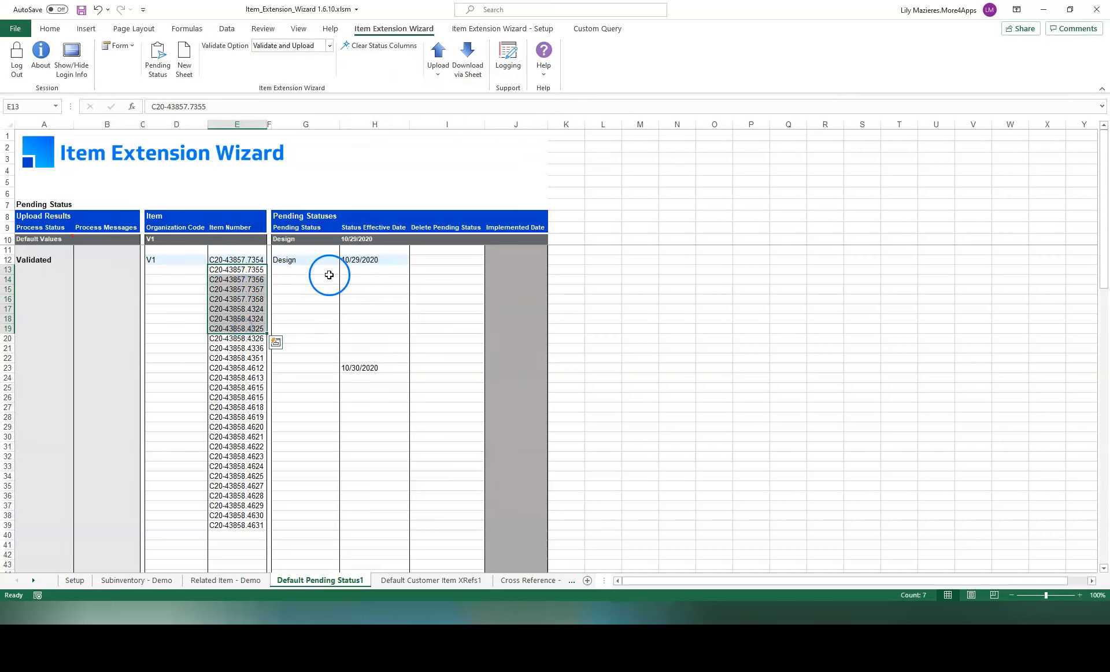
pyautogui.click(437, 57)
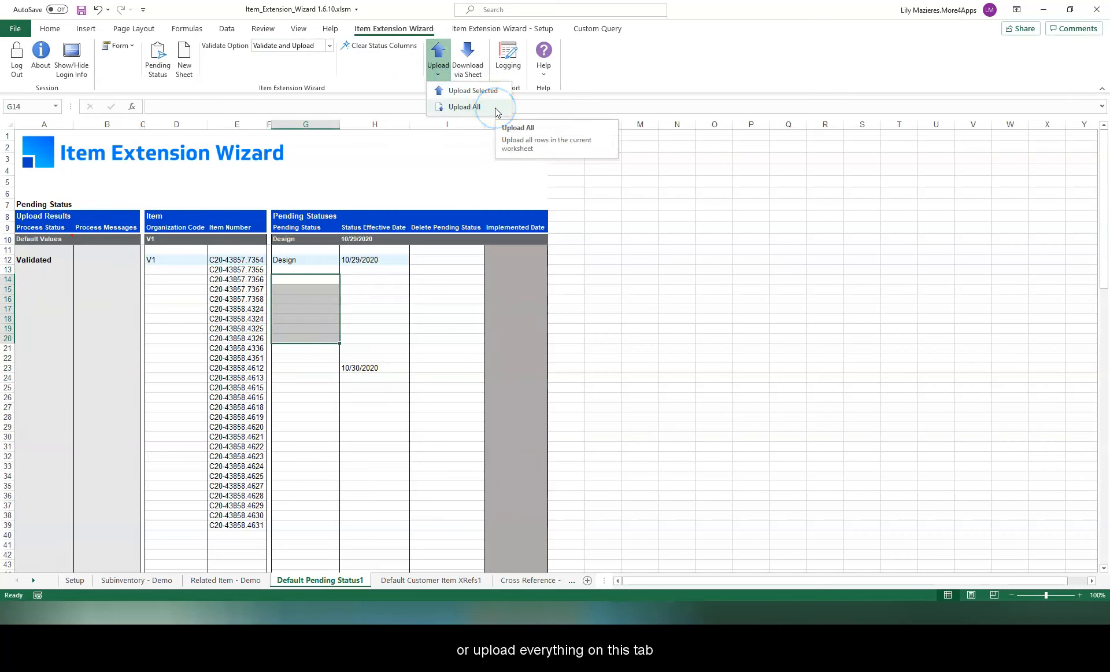
pyautogui.click(463, 107)
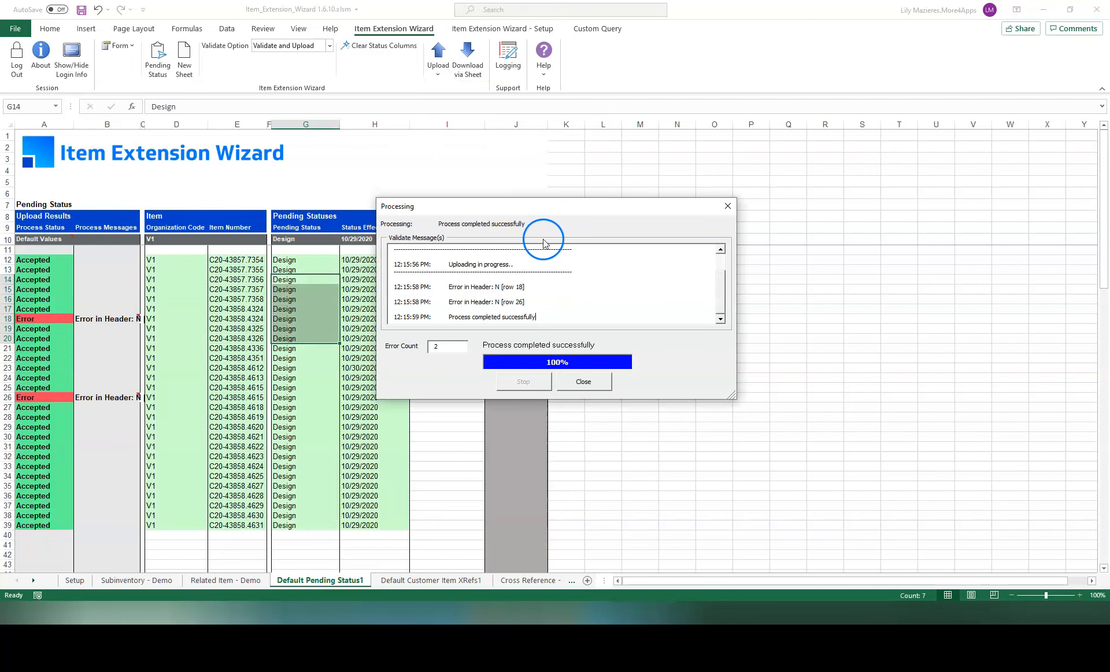
pyautogui.click(582, 381)
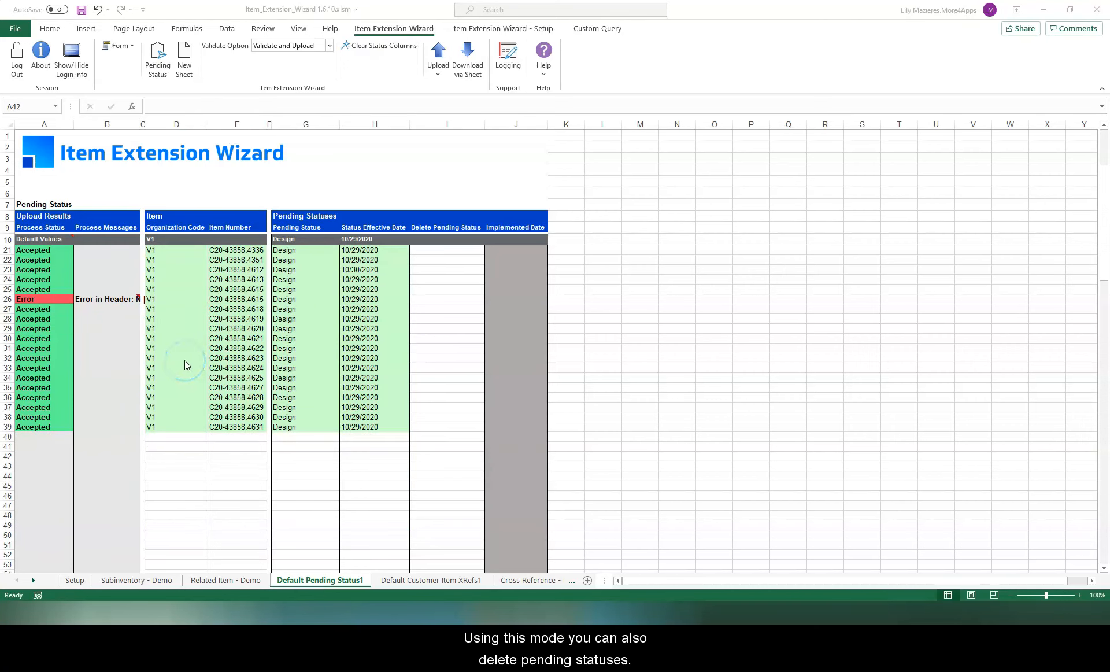
pyautogui.moveTo(487, 257)
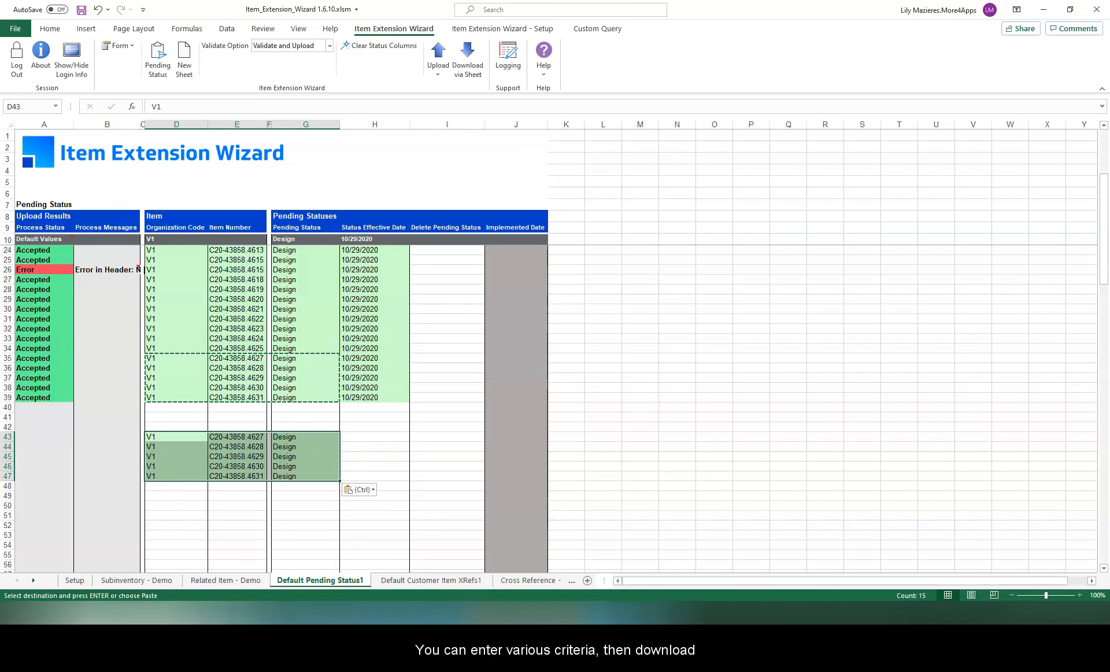
# Step: Paste D35:G39 at row 43, mark I43:I47 Yes, and Upload Selected
pyautogui.click(353, 356)
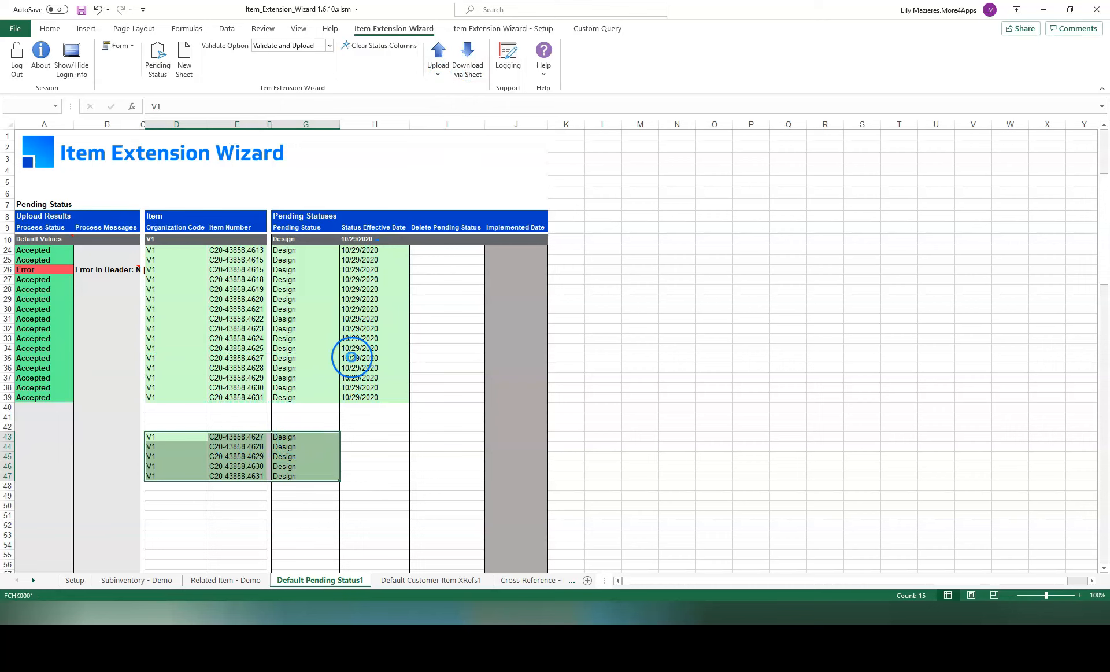
pyautogui.click(466, 56)
pyautogui.write('Yes')
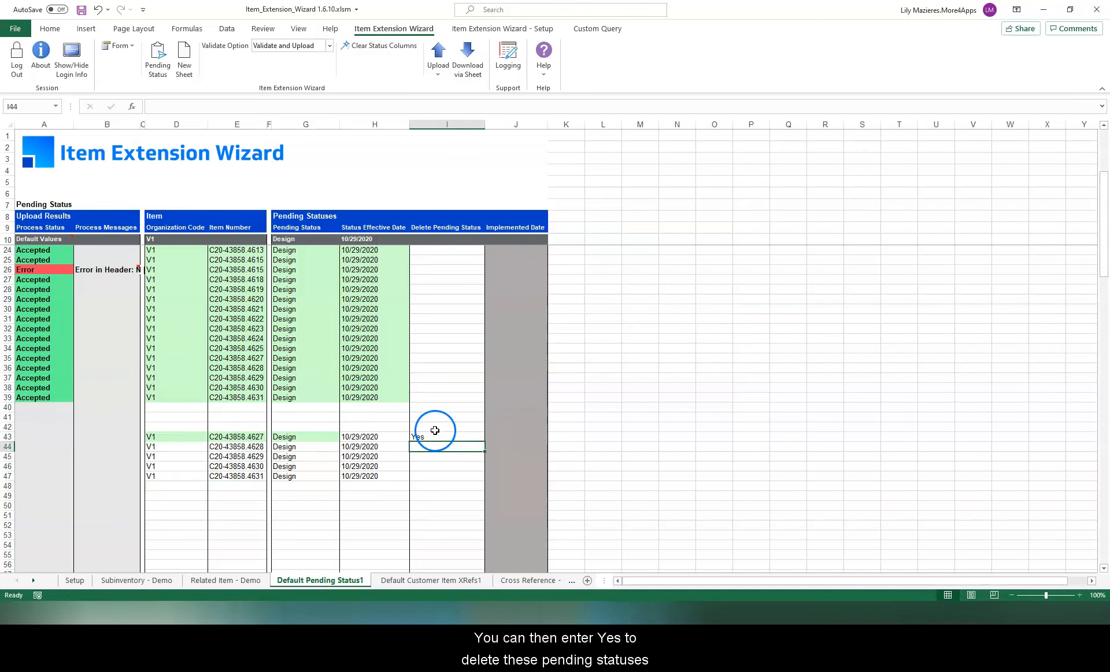
pyautogui.moveTo(432, 442)
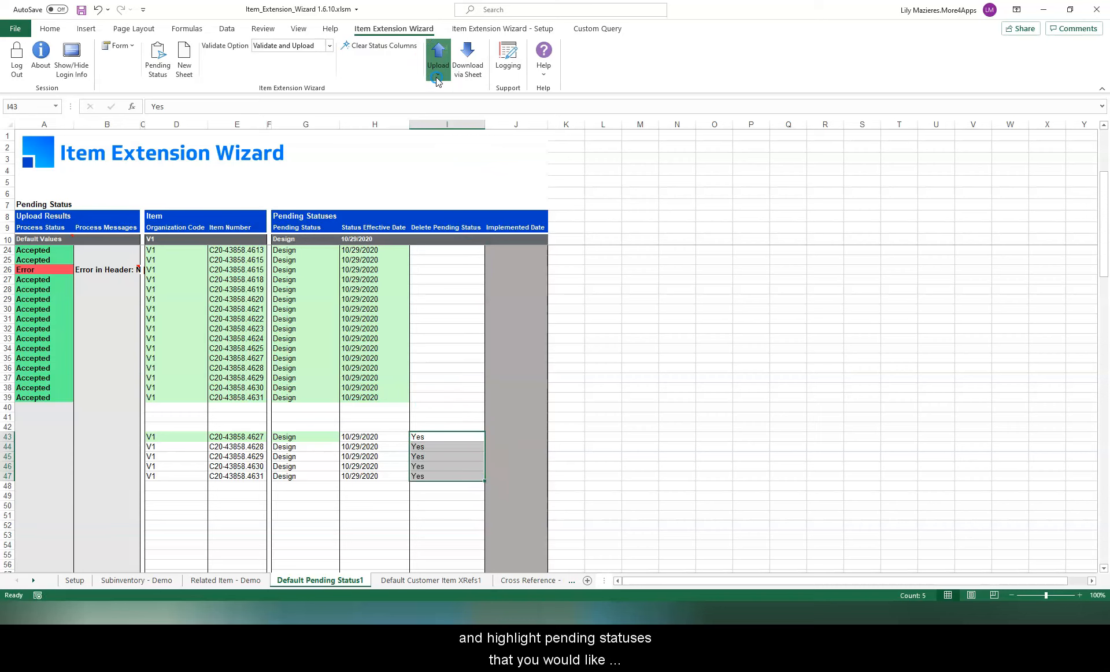
pyautogui.click(437, 57)
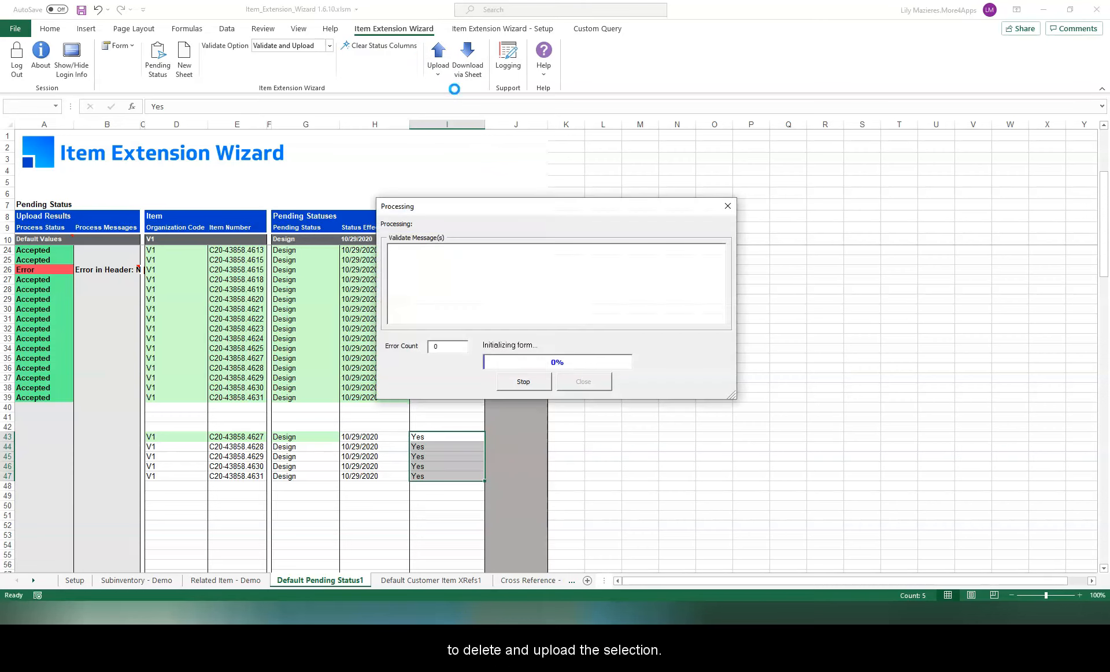